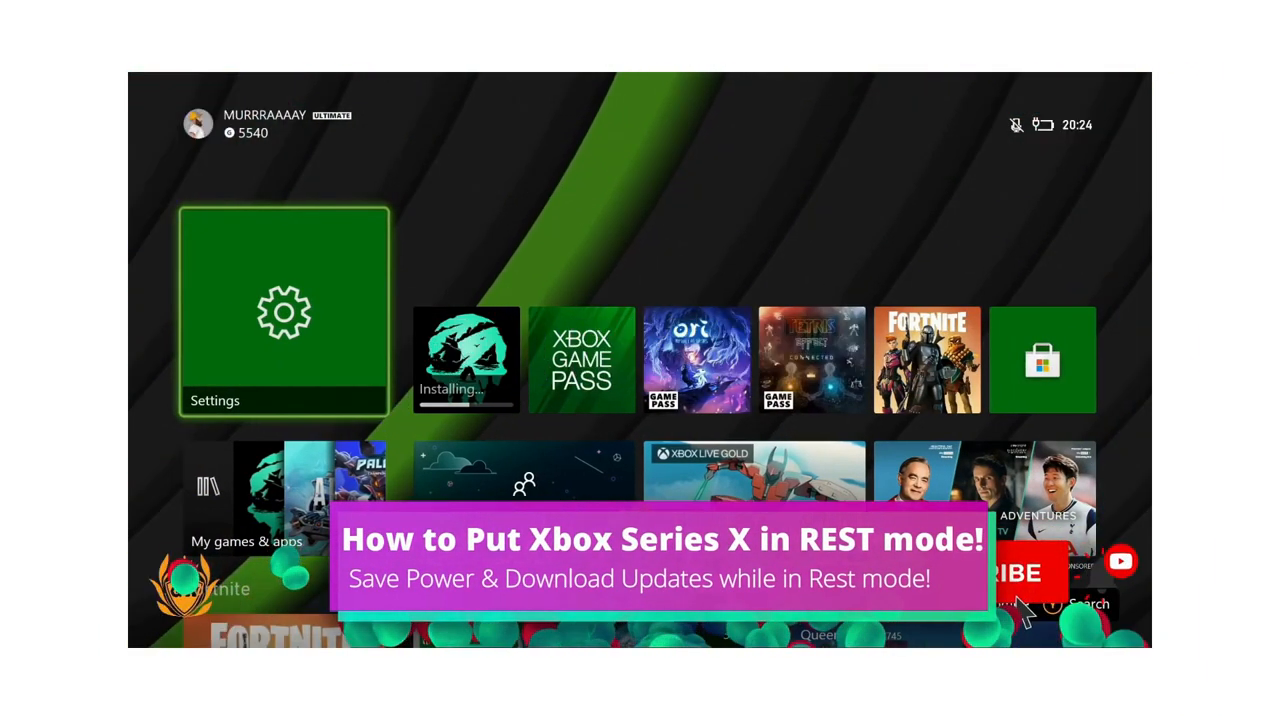
- Select the Settings tile on the home screen to reach the General settings page
{"action": "left_click", "coordinate": [284, 311]}
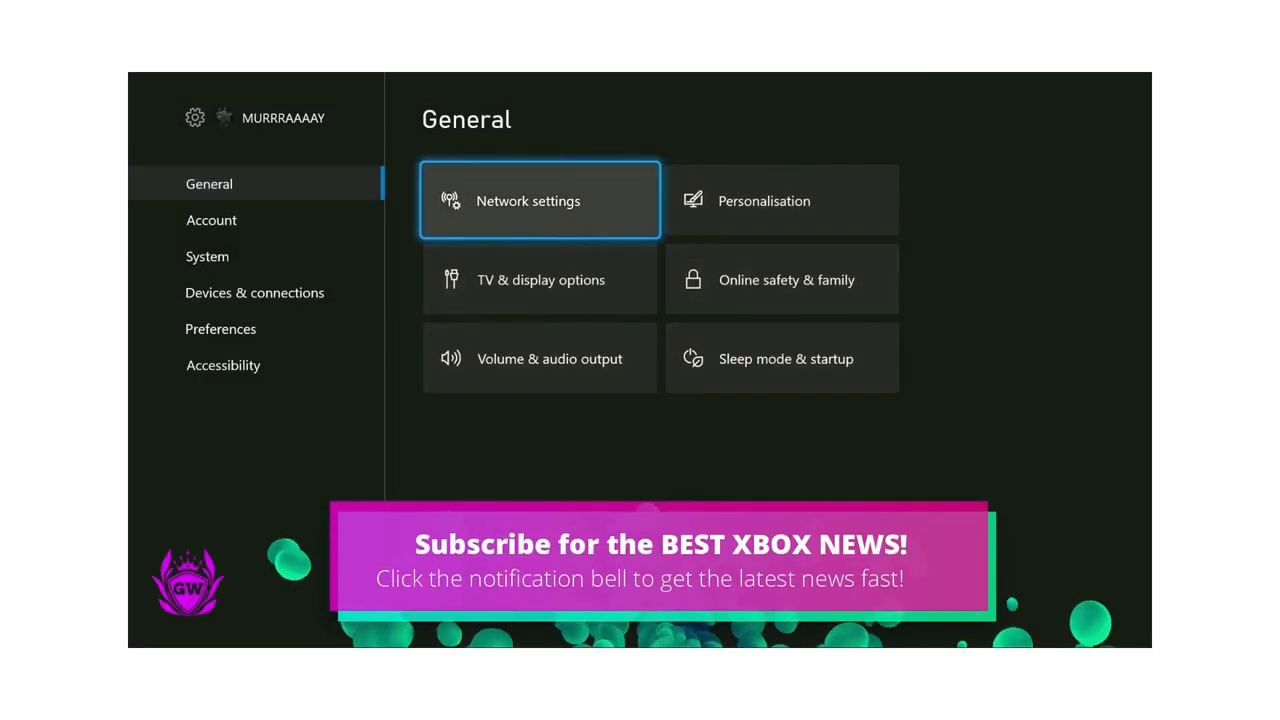
- Open Sleep mode & startup and list the Sleep mode choices, confirming Standby
{"action": "left_click", "coordinate": [786, 358]}
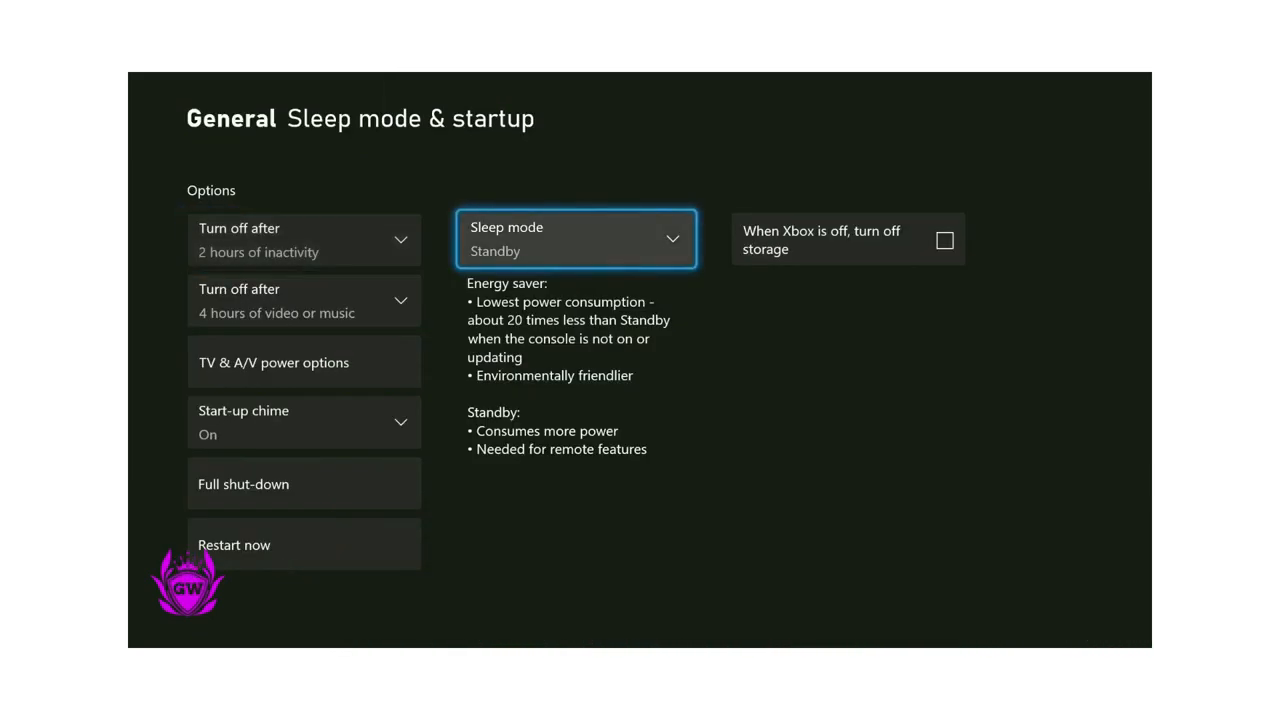
{"action": "left_click", "coordinate": [576, 239]}
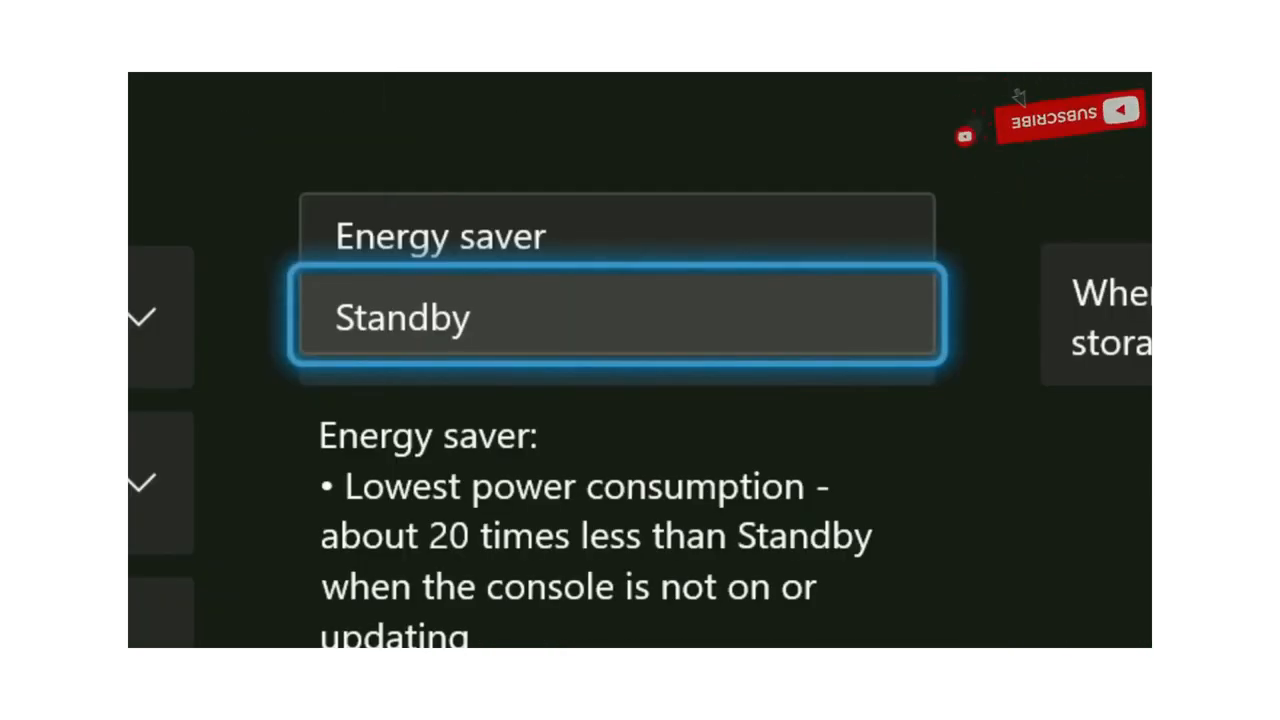